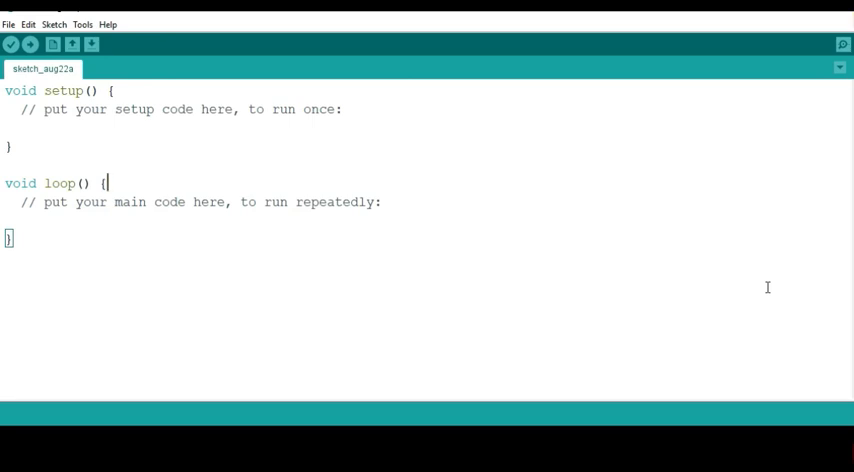
mouse_move(540, 260)
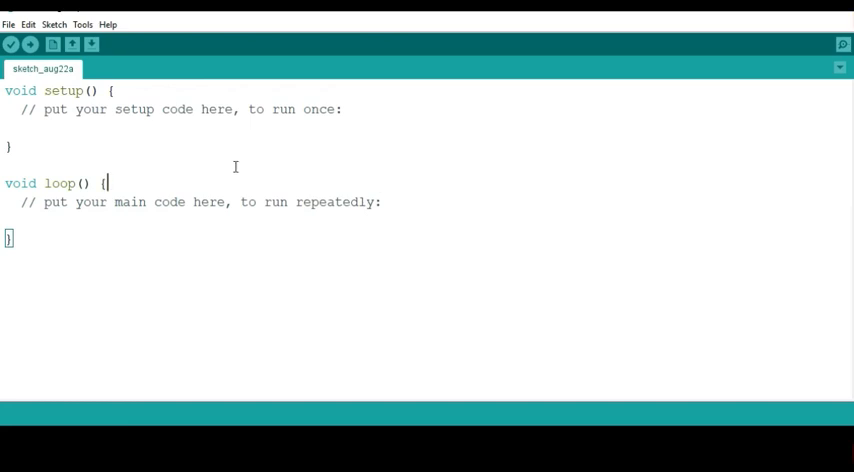
Step: Bring up the File menu to reach the Examples list
left_click(8, 24)
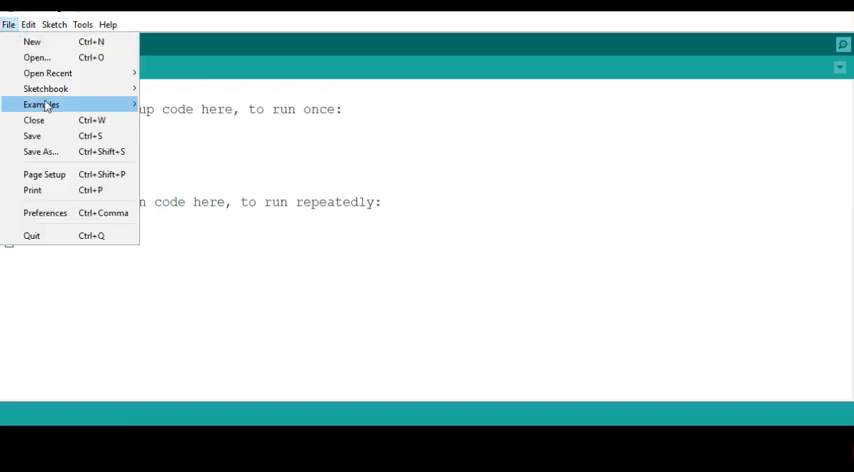
left_click(54, 24)
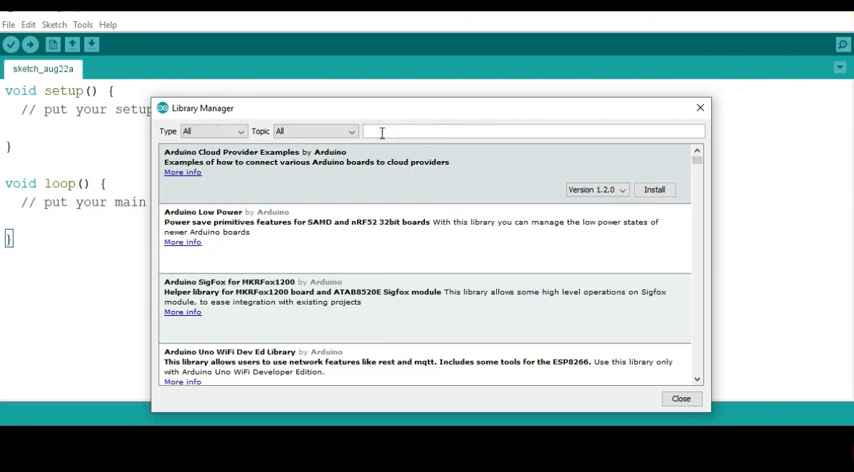
left_click(380, 132)
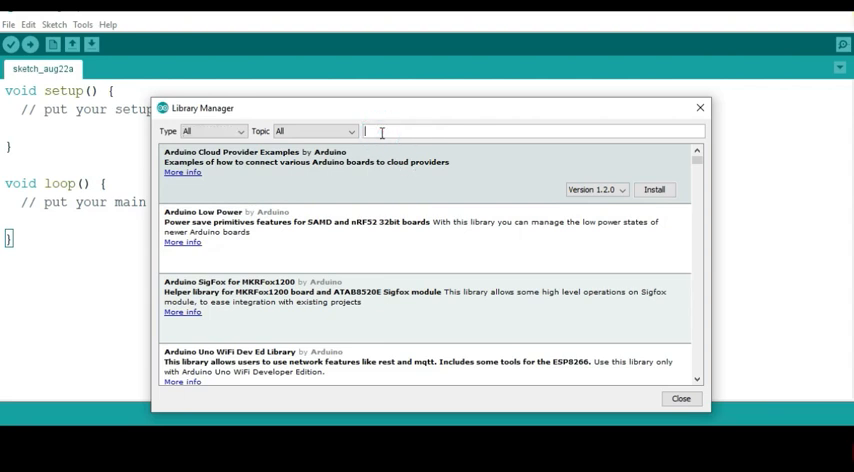
type("rtclib")
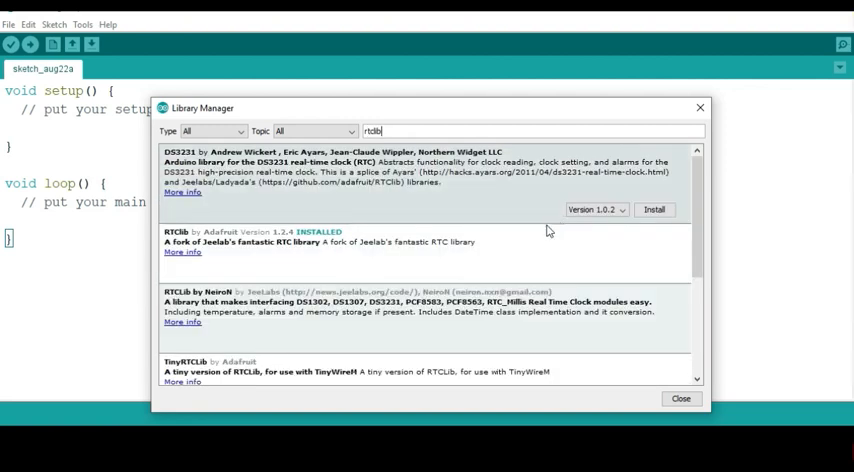
mouse_move(458, 200)
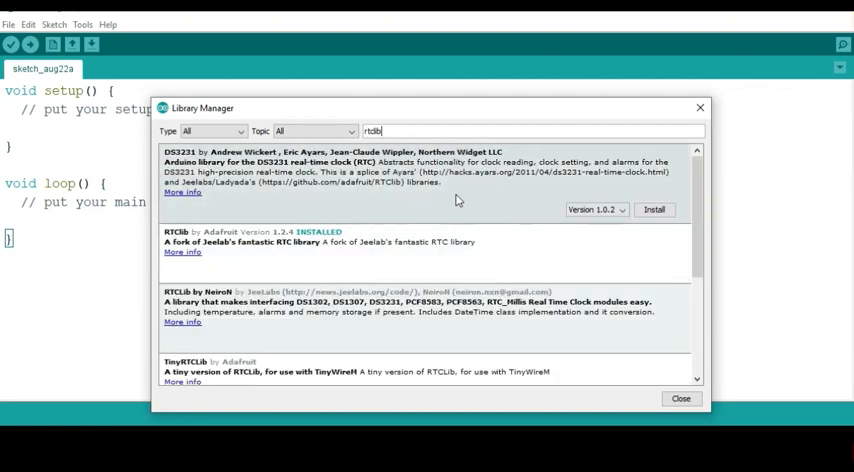
scroll("down", 3)
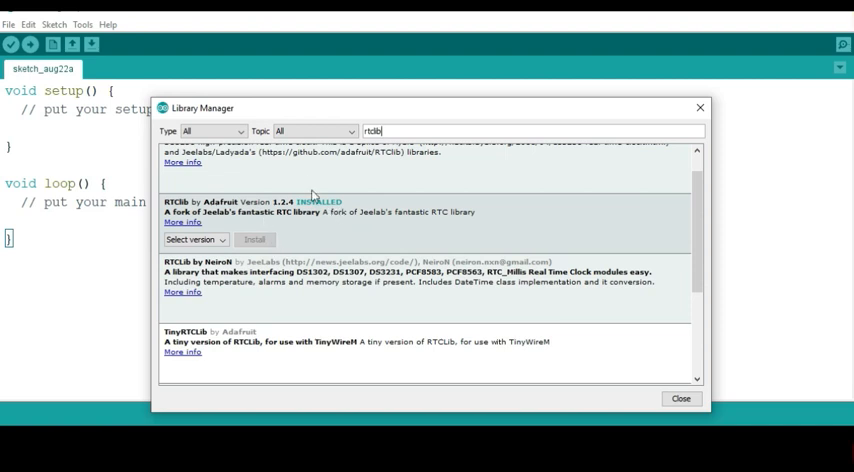
mouse_move(388, 258)
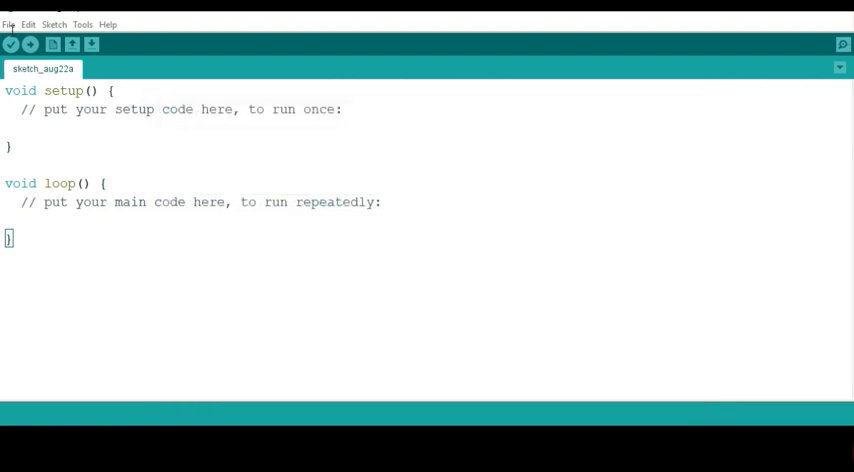
Step: Load RTClib's ds3231 example sketch from the File menu's Examples
left_click(8, 24)
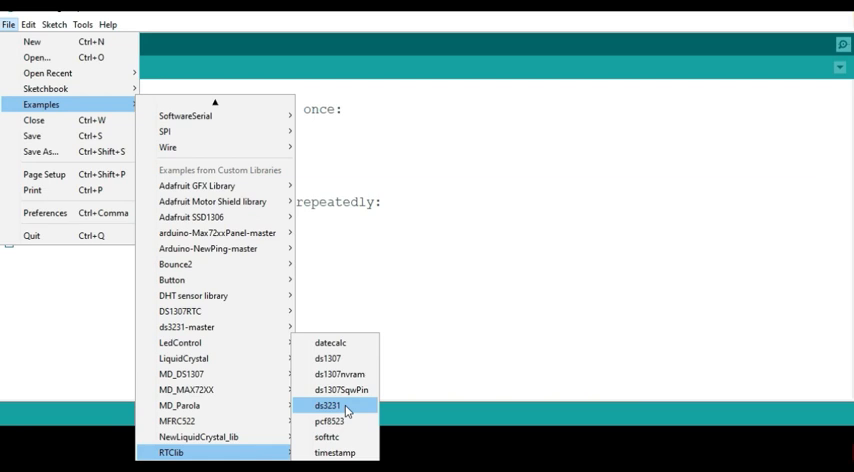
left_click(328, 404)
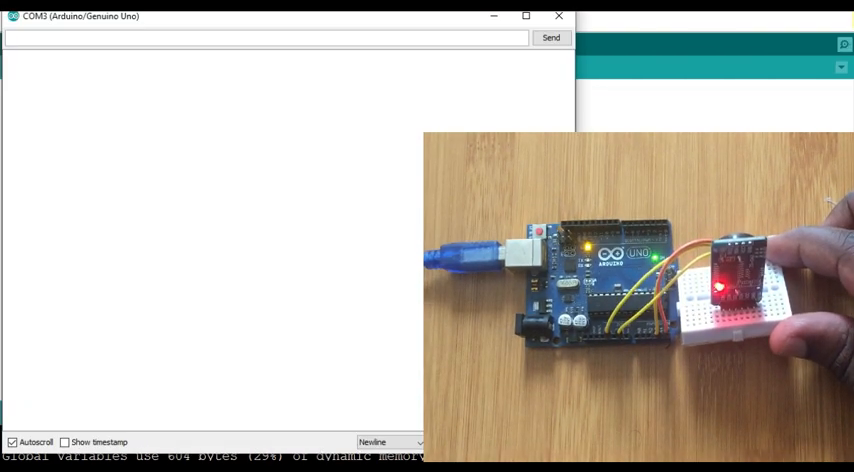
Step: Scroll the serial monitor through the DS3231 date, time and 33.50 C temperature output
left_click(524, 16)
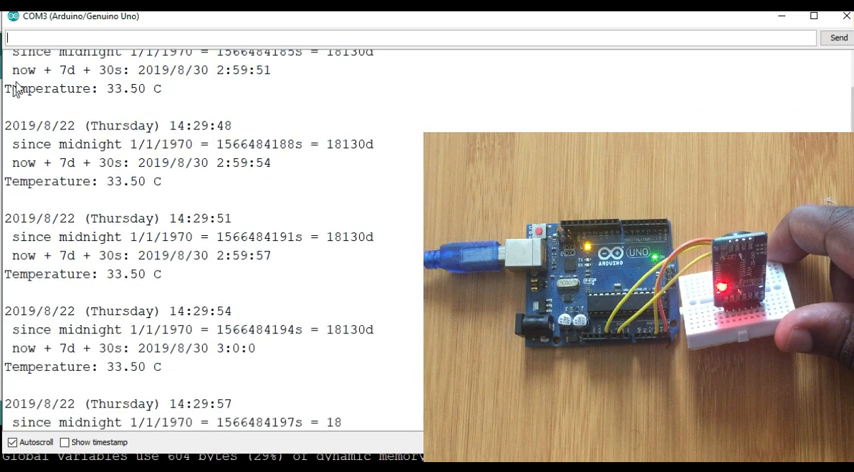
scroll("down", 3)
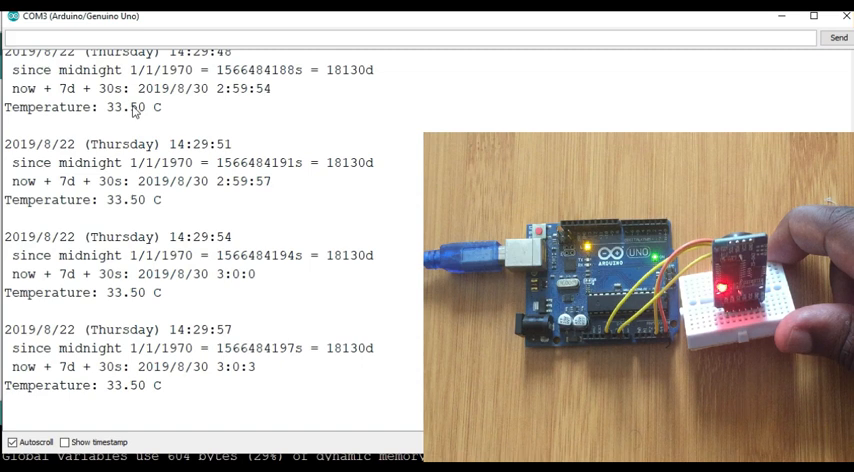
scroll("down", 3)
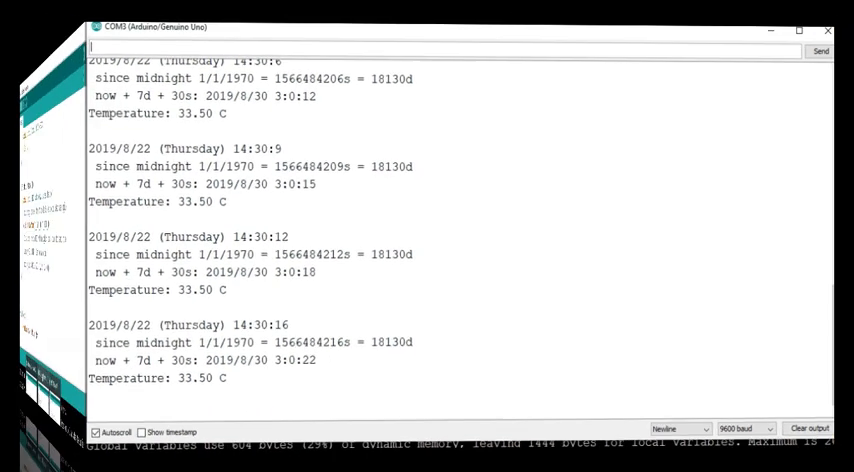
Step: Switch to the DS3231_Serial_Monitor sketch window to edit its setup code
left_click(828, 28)
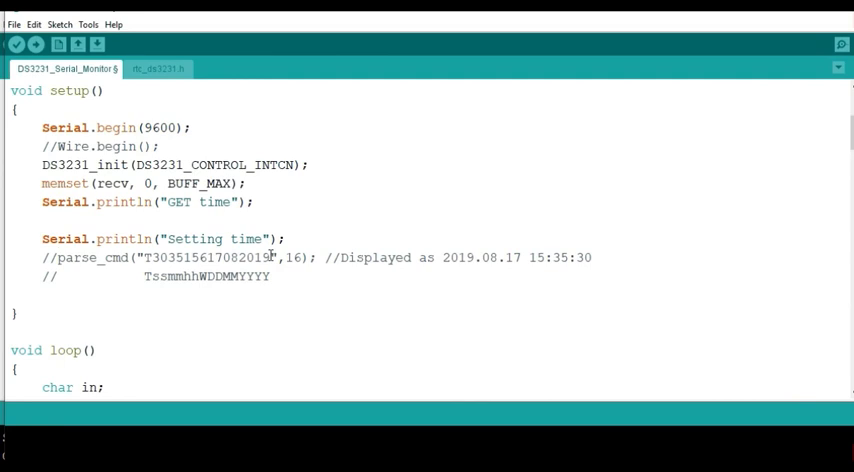
mouse_move(244, 216)
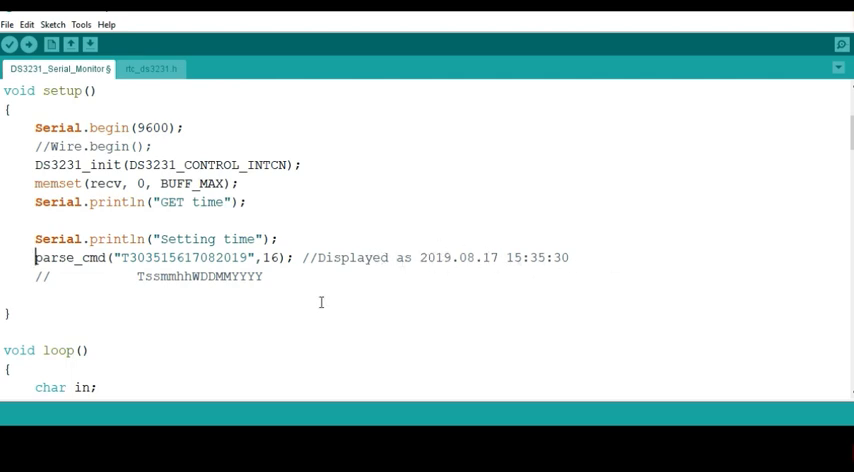
mouse_move(192, 324)
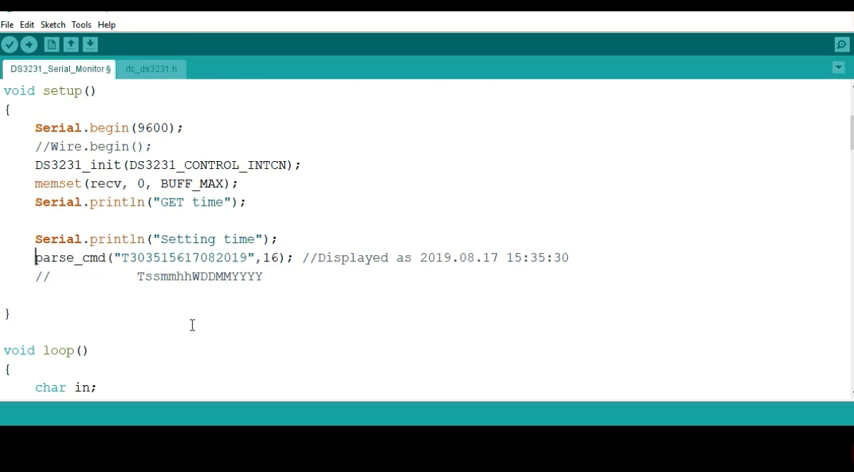